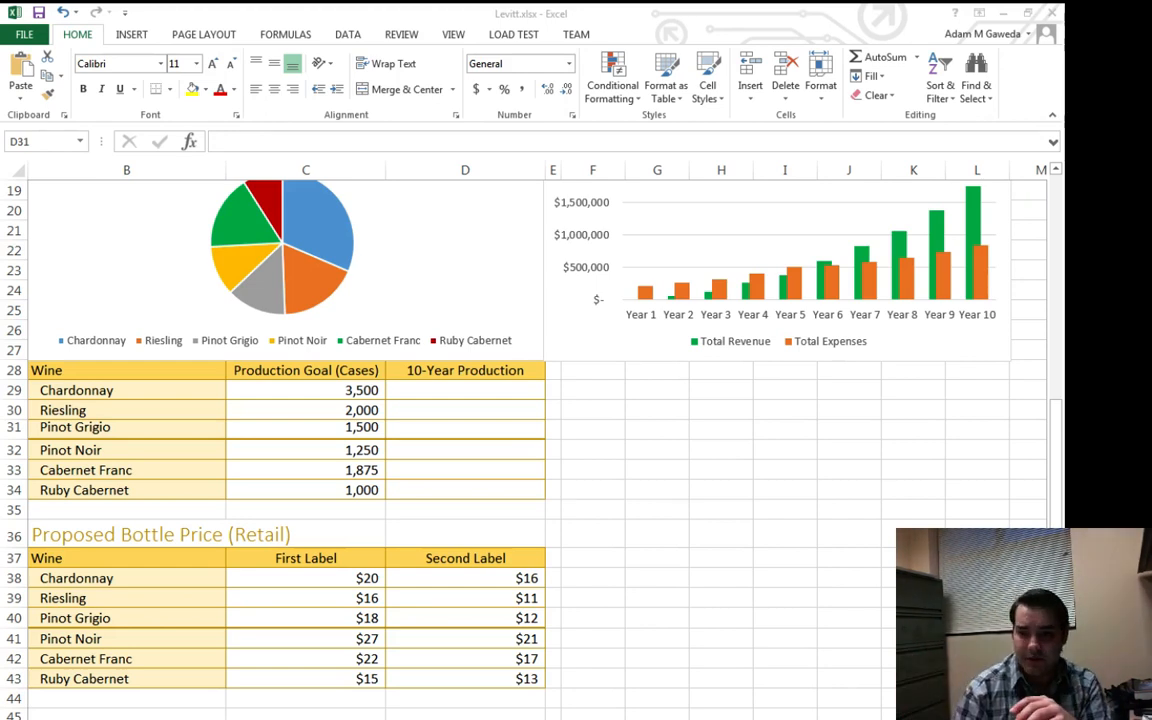
# Review the production table, then select the 10-Year Production cells D29:D34
pyautogui.click(465, 390)
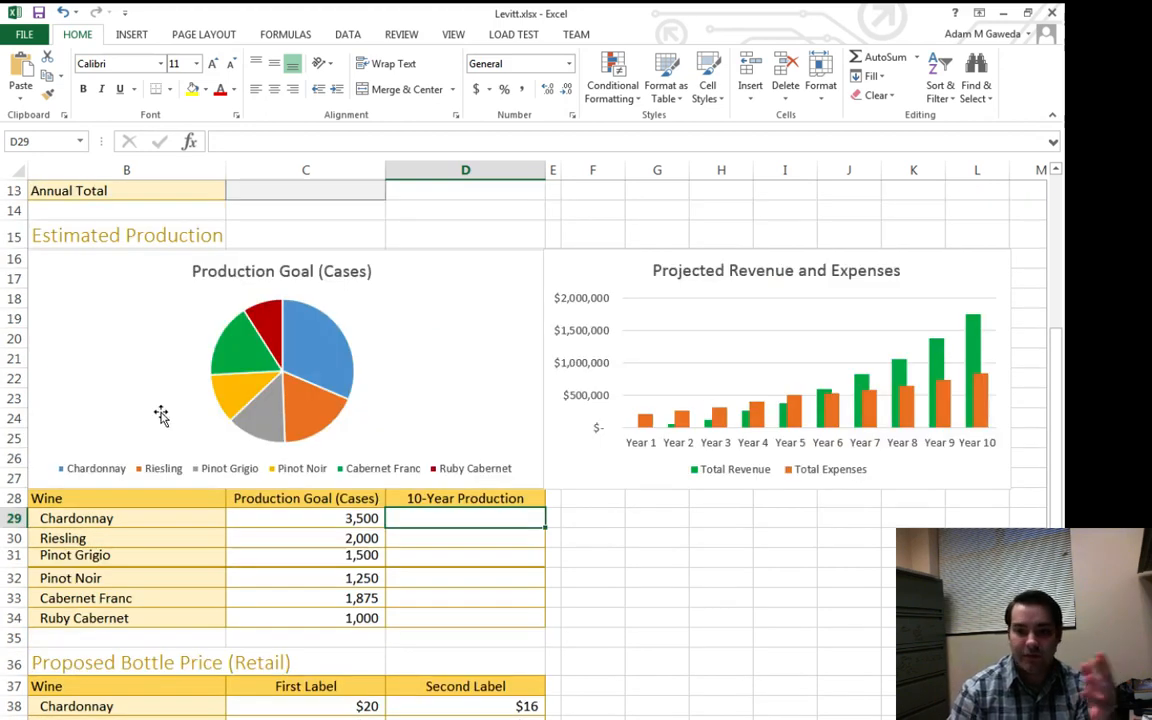
pyautogui.moveTo(430, 533)
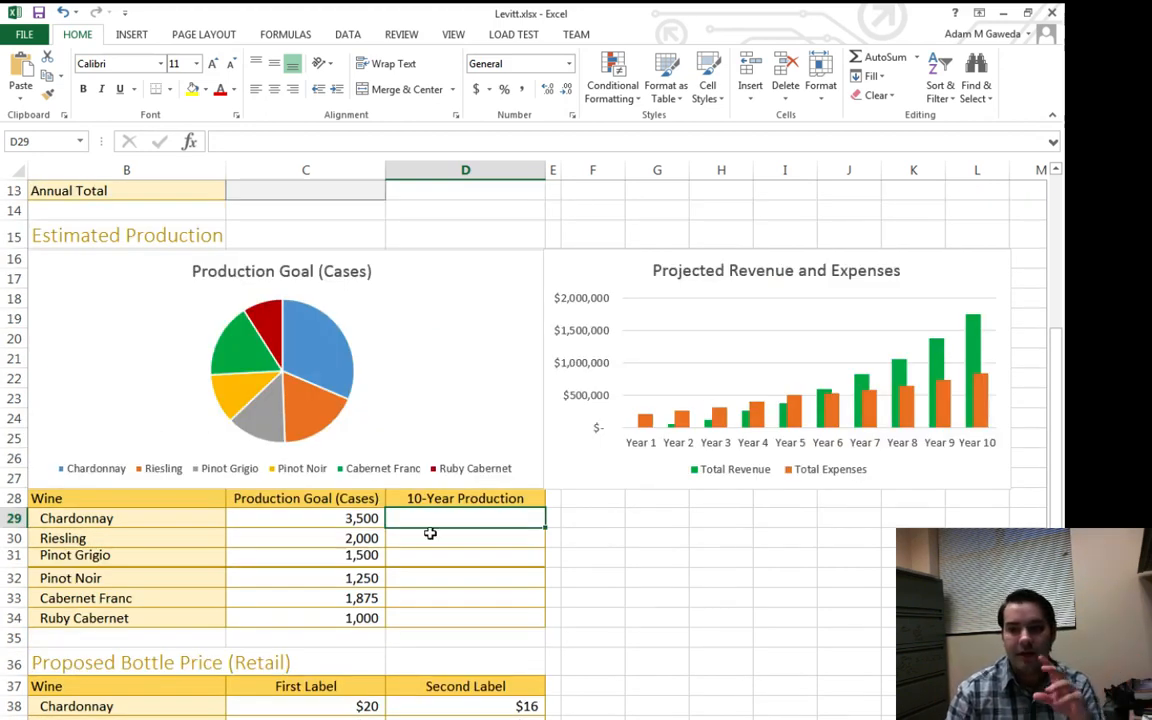
pyautogui.scroll(-3)
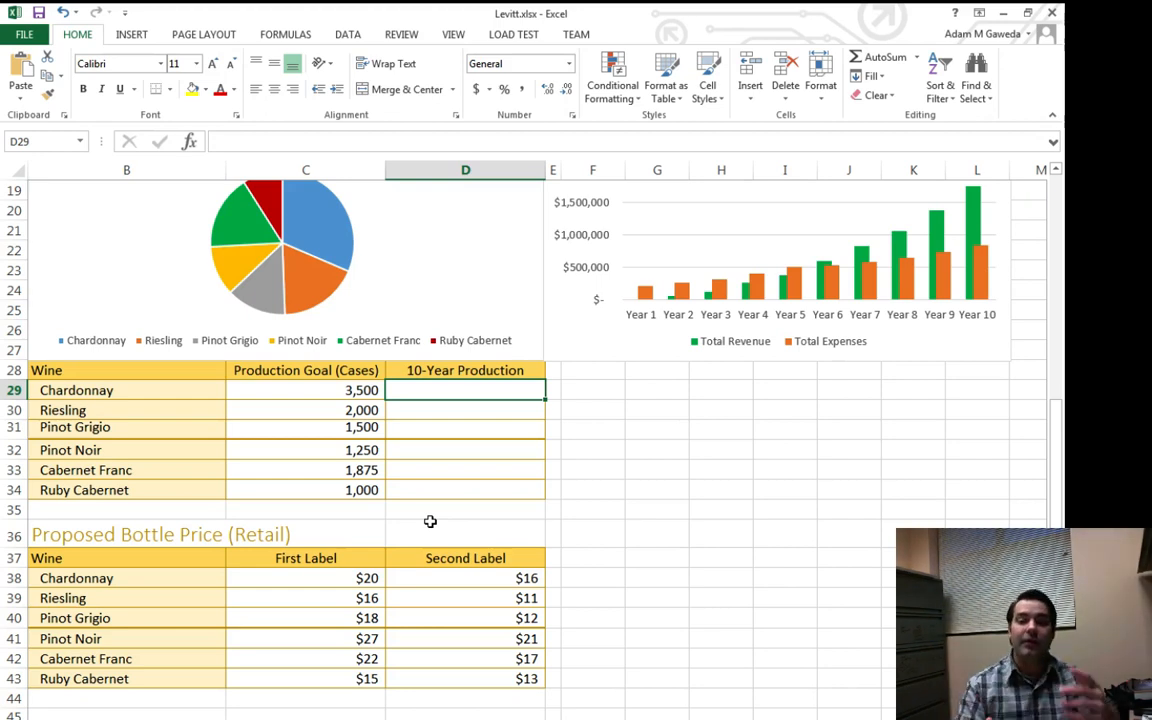
pyautogui.moveTo(463, 419)
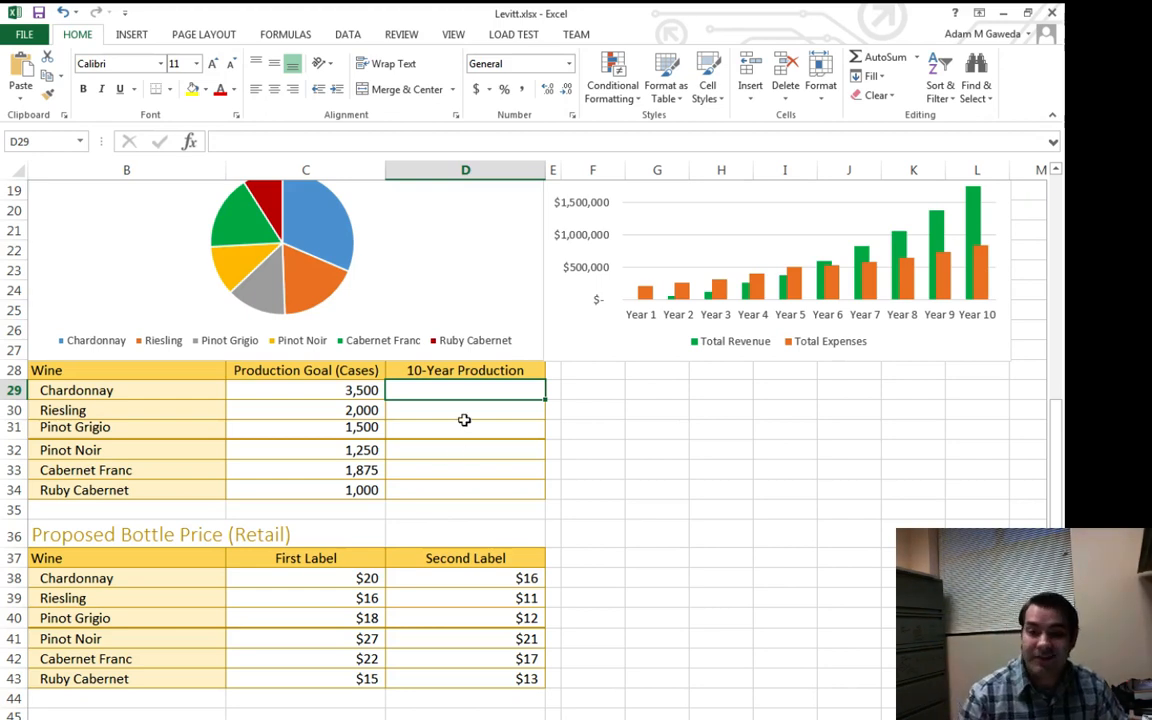
pyautogui.moveTo(464, 390); pyautogui.dragTo(441, 490)
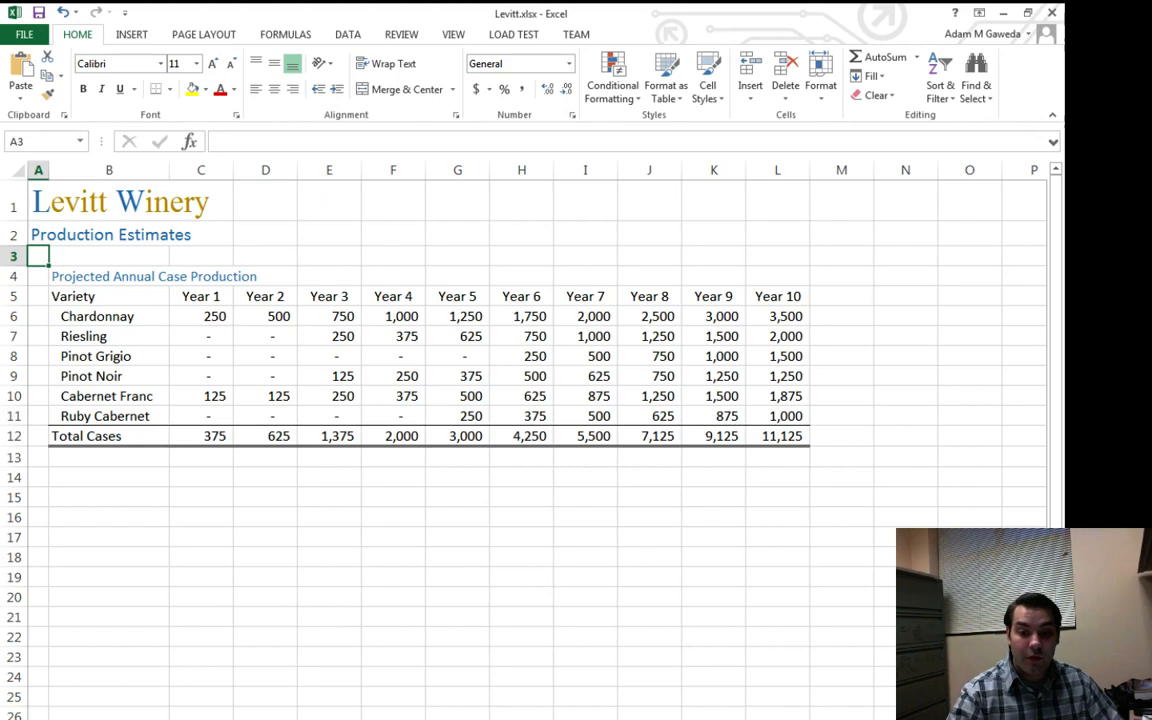
pyautogui.scroll(-3)
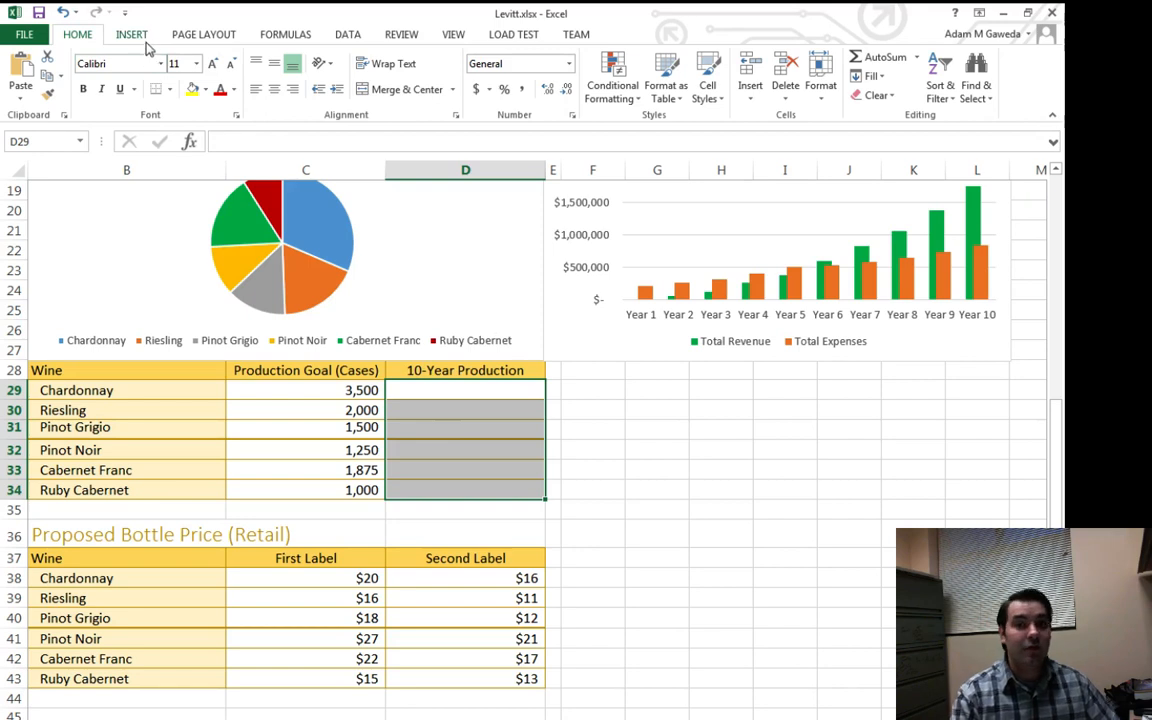
# Start a Column sparkline from the Insert tab's Sparklines group for D29:D34
pyautogui.click(131, 33)
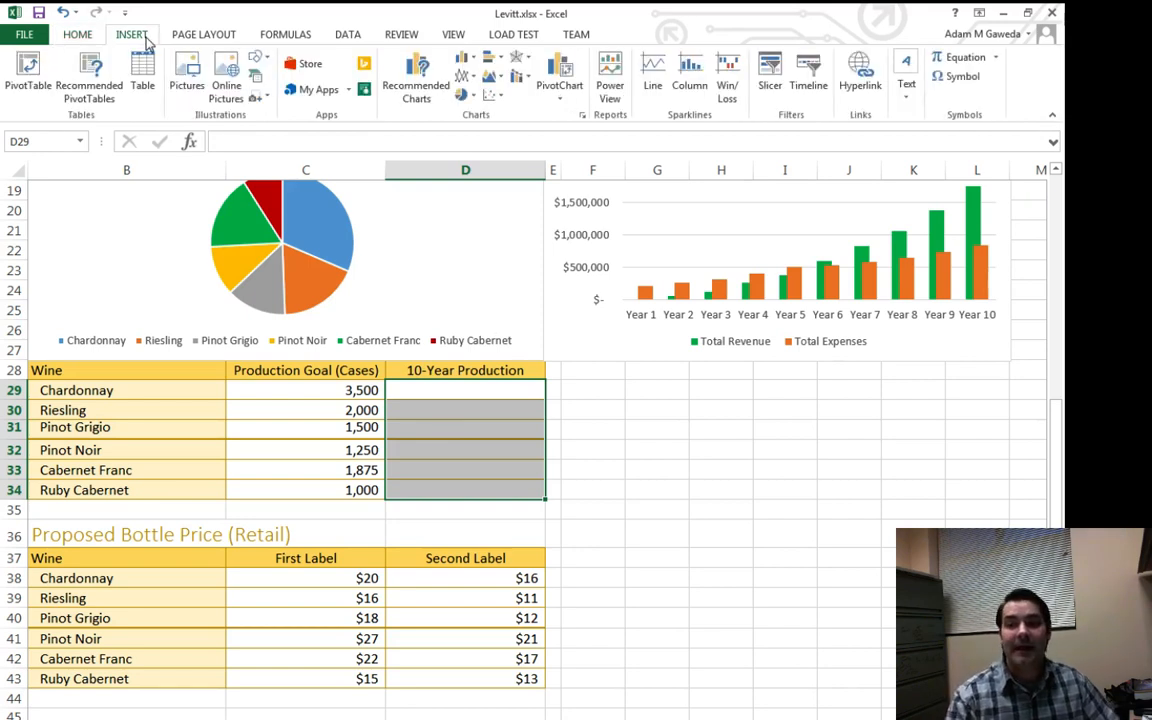
pyautogui.moveTo(503, 127)
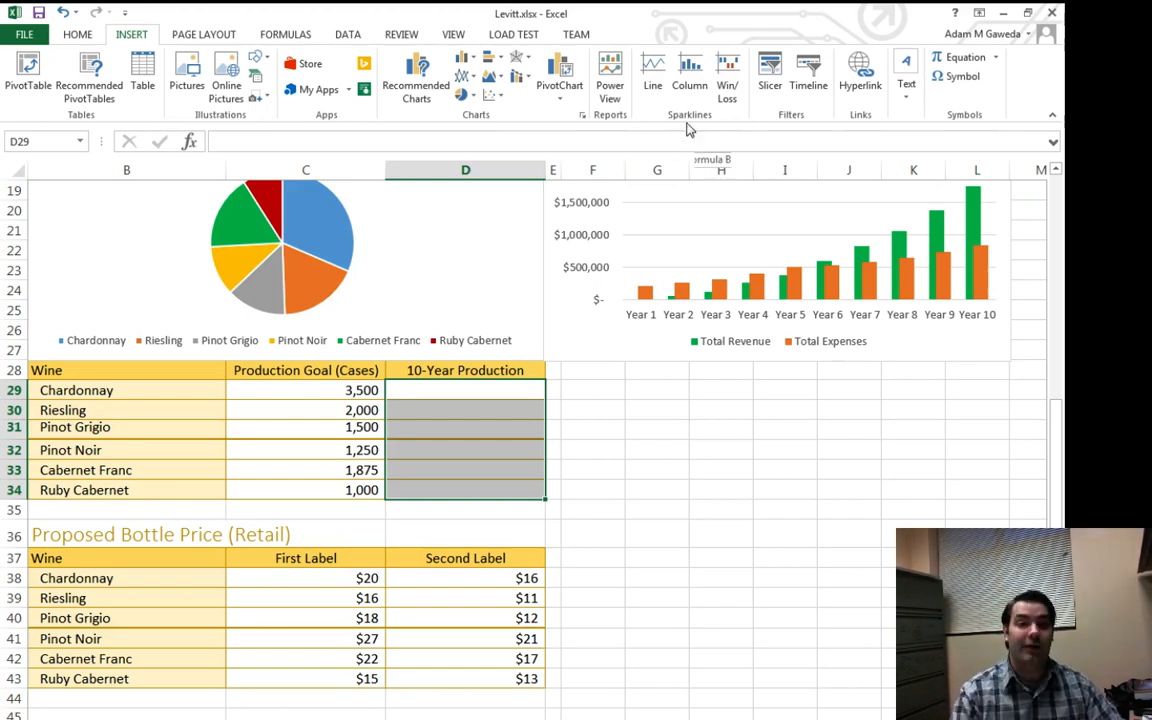
pyautogui.moveTo(689, 75)
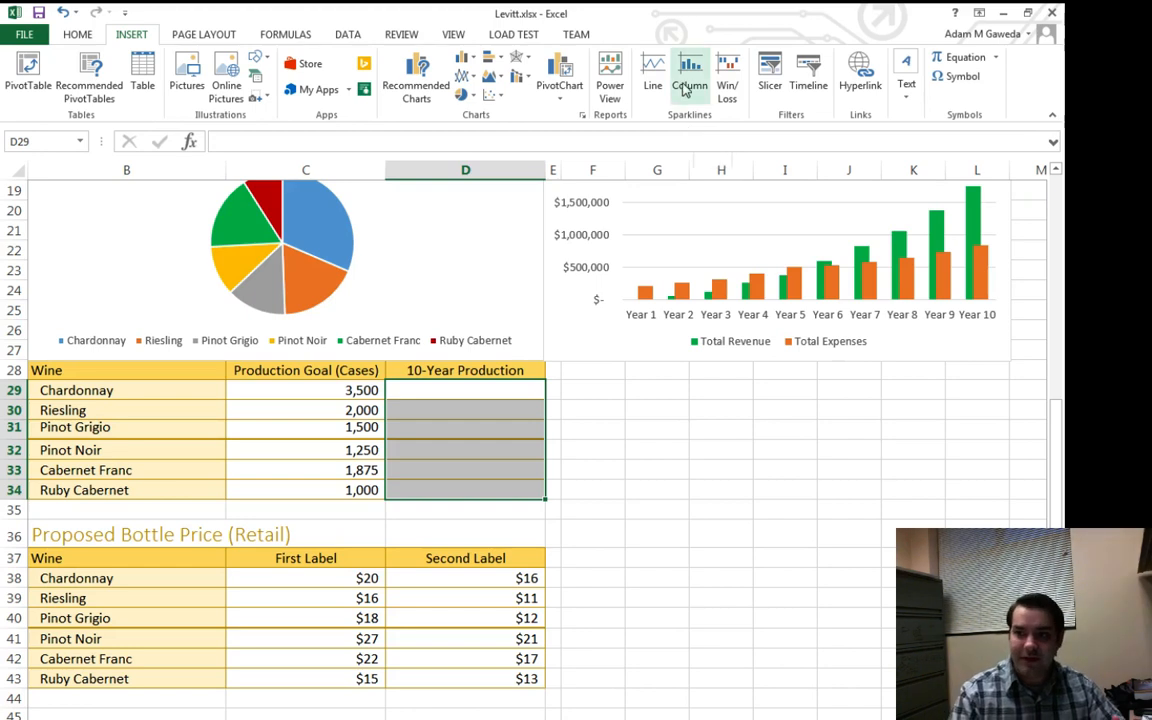
pyautogui.click(689, 75)
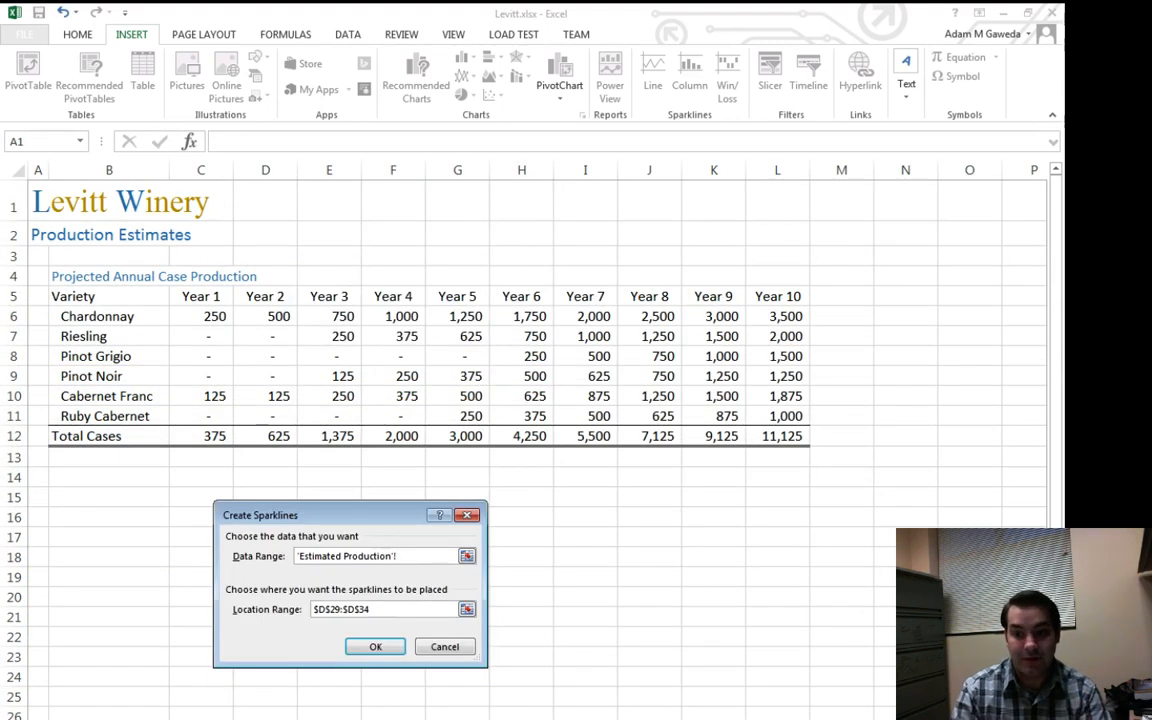
# Set the sparkline data range to the Year 1–10 case figures C6:L11
pyautogui.click(375, 556)
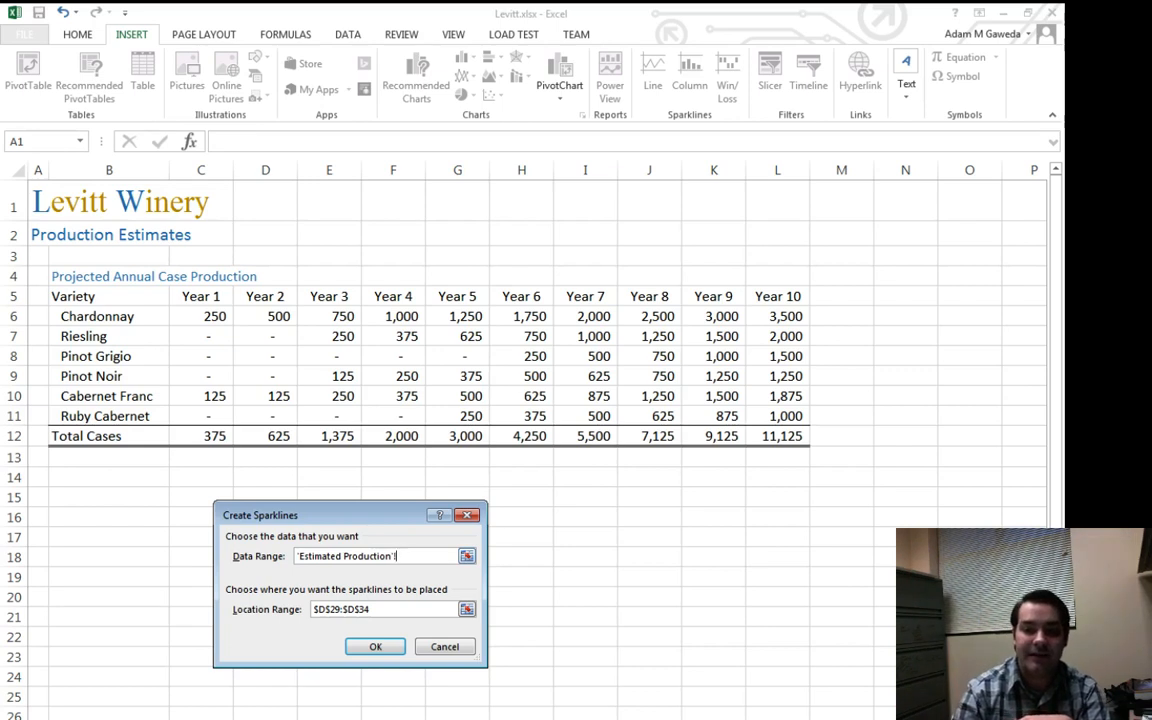
pyautogui.click(200, 316)
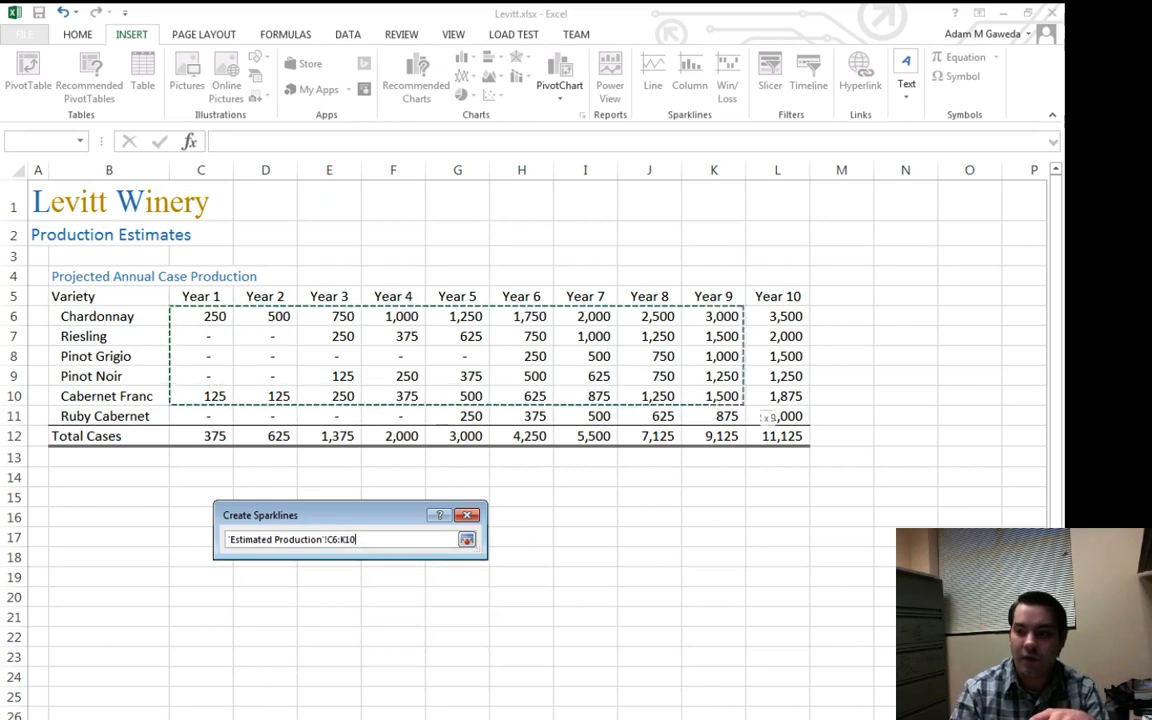
pyautogui.moveTo(742, 405); pyautogui.dragTo(810, 425)
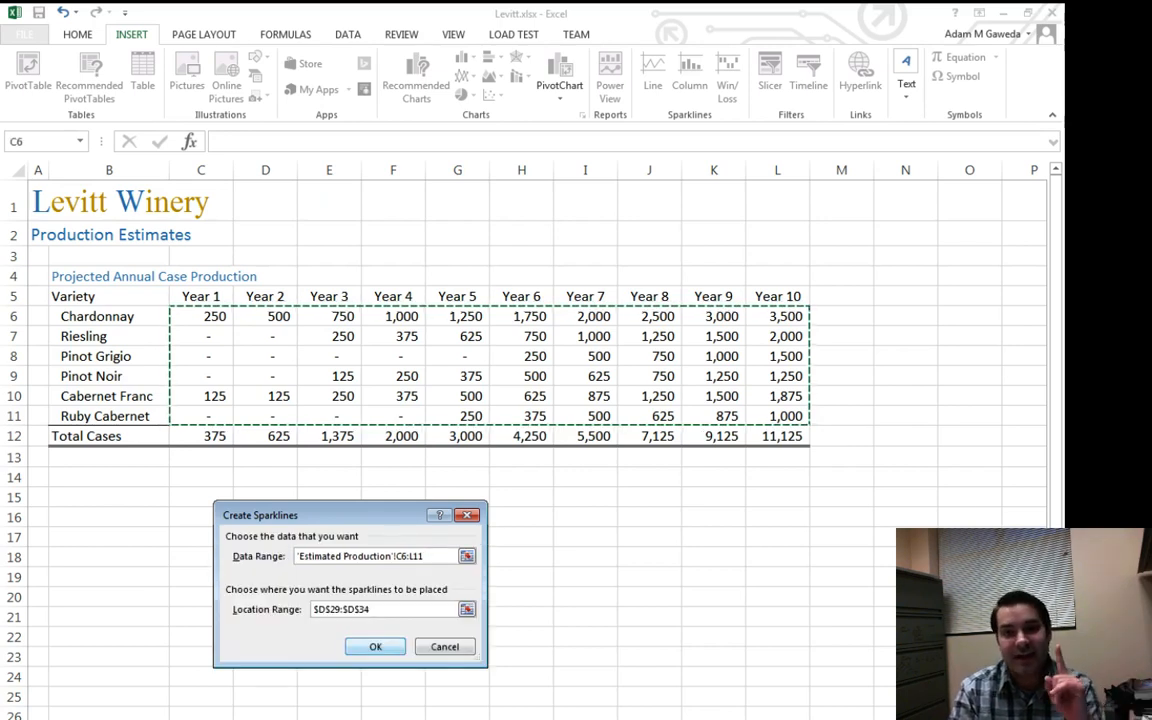
# Confirm Create Sparklines, filling D29:D34 with six column sparklines
pyautogui.click(375, 646)
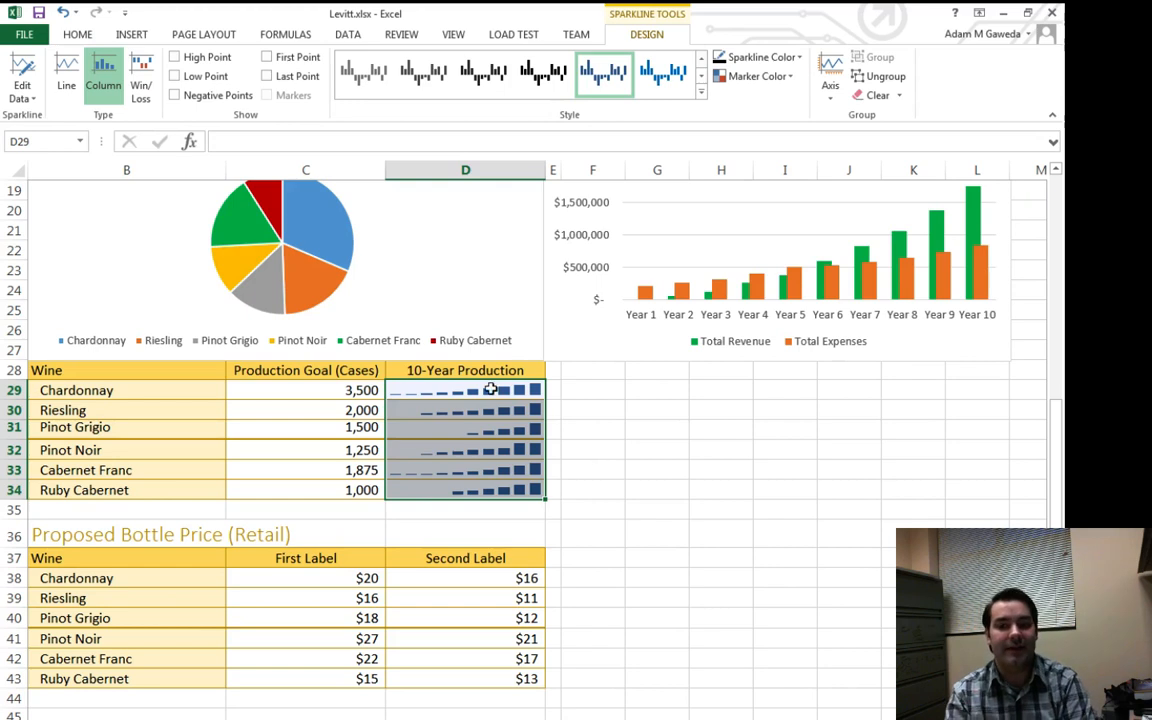
pyautogui.moveTo(571, 409)
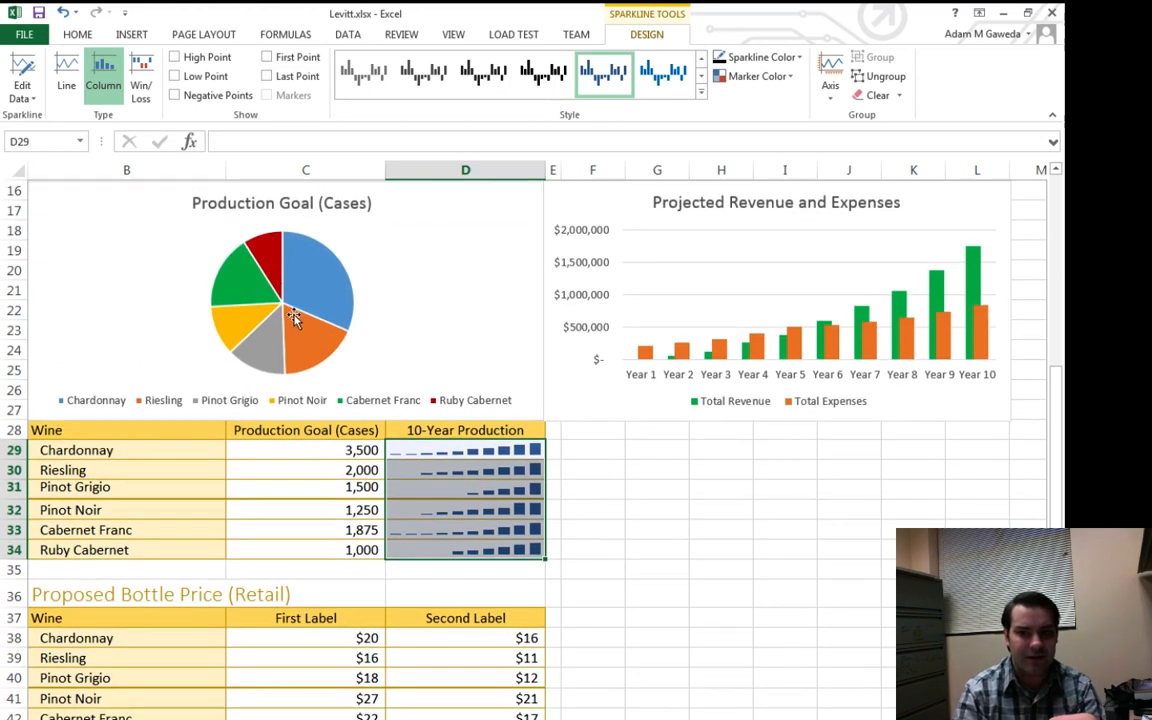
pyautogui.moveTo(463, 495)
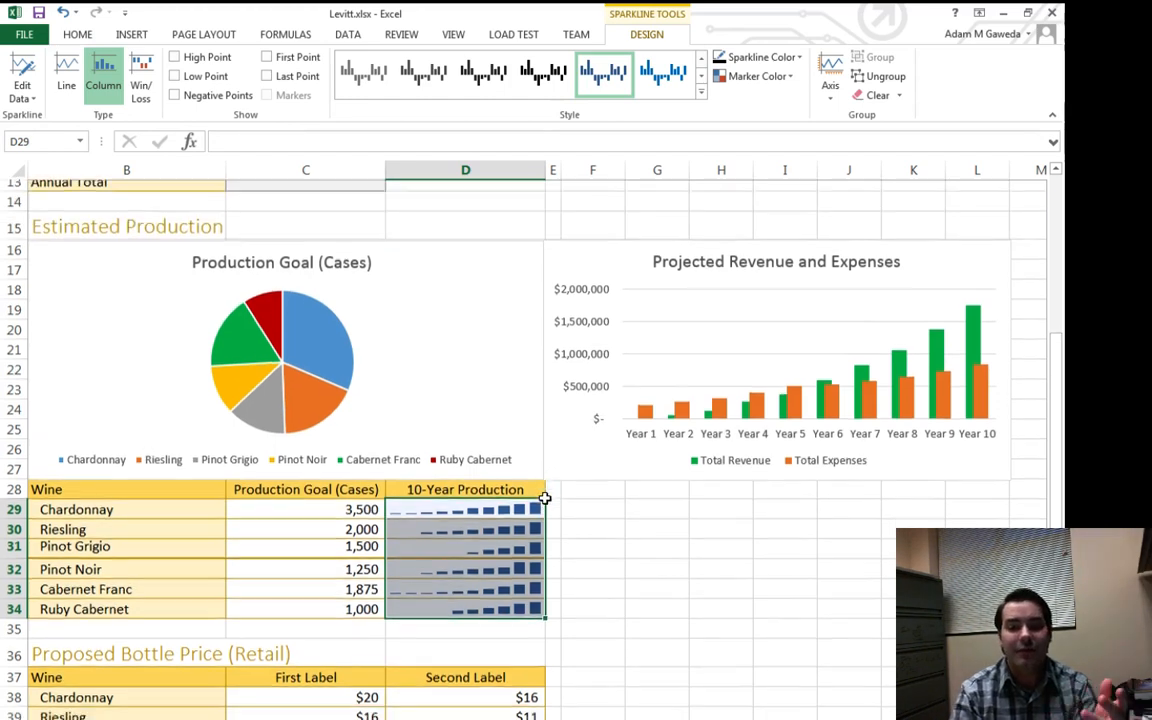
pyautogui.scroll(-3)
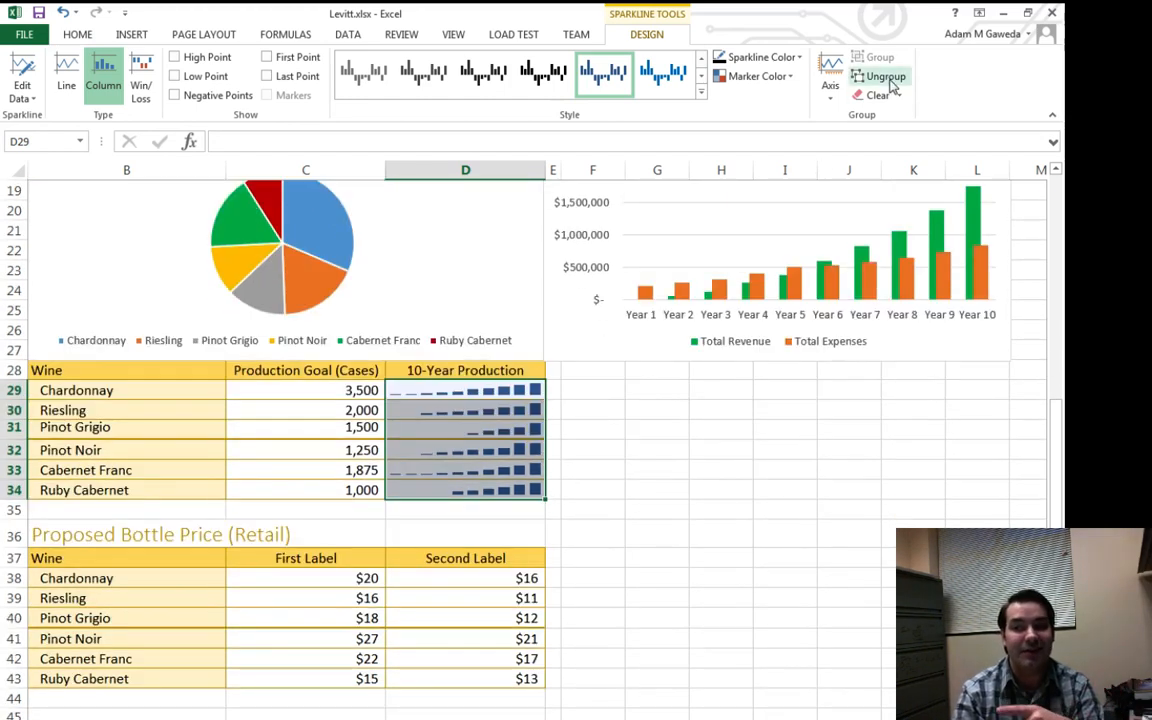
# Ungroup the six sparklines and select Chardonnay's sparkline in D29
pyautogui.click(884, 76)
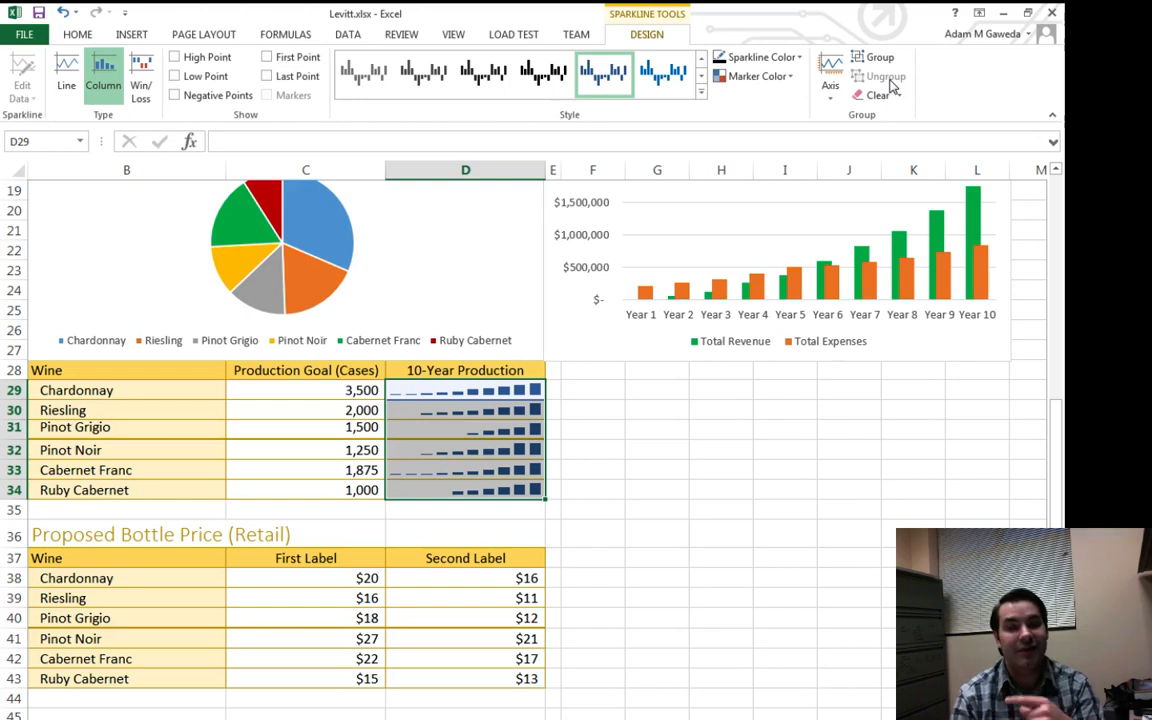
pyautogui.click(651, 390)
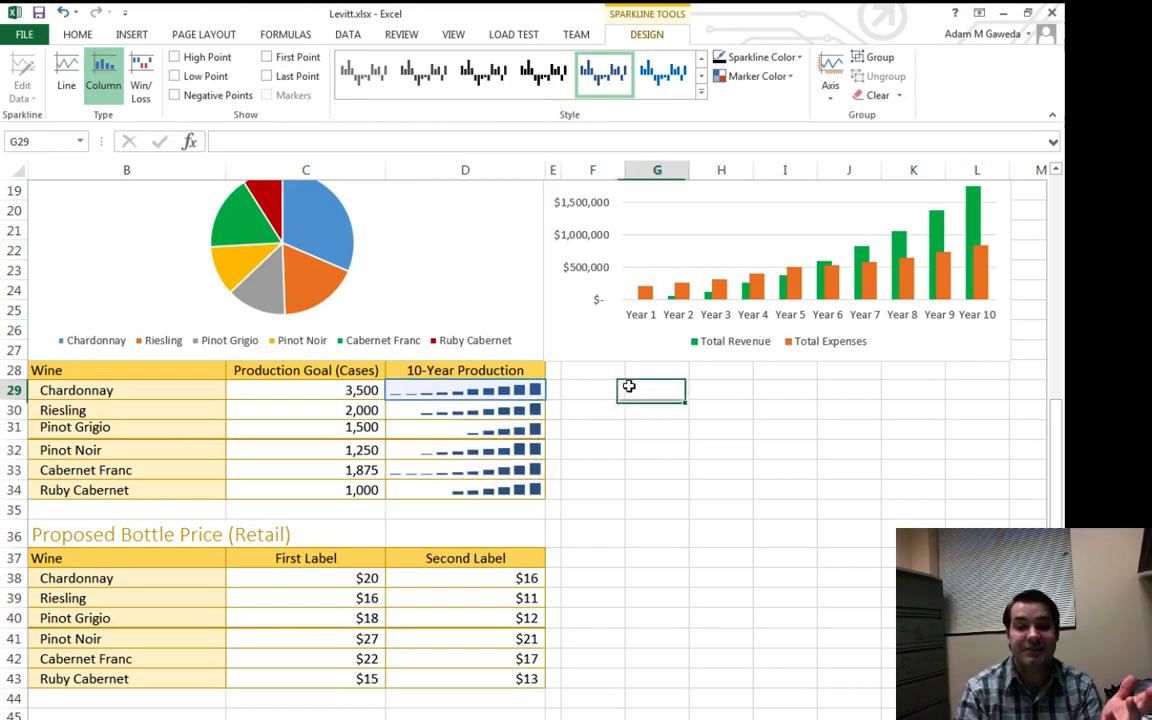
pyautogui.click(465, 390)
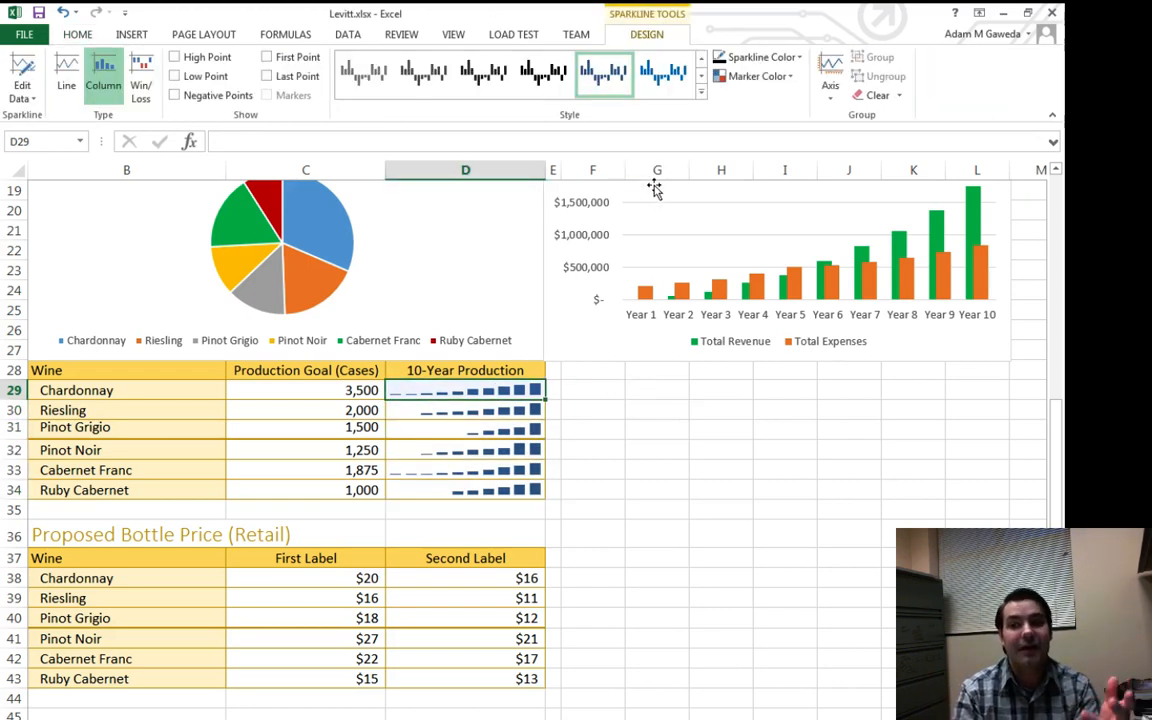
pyautogui.moveTo(650, 190)
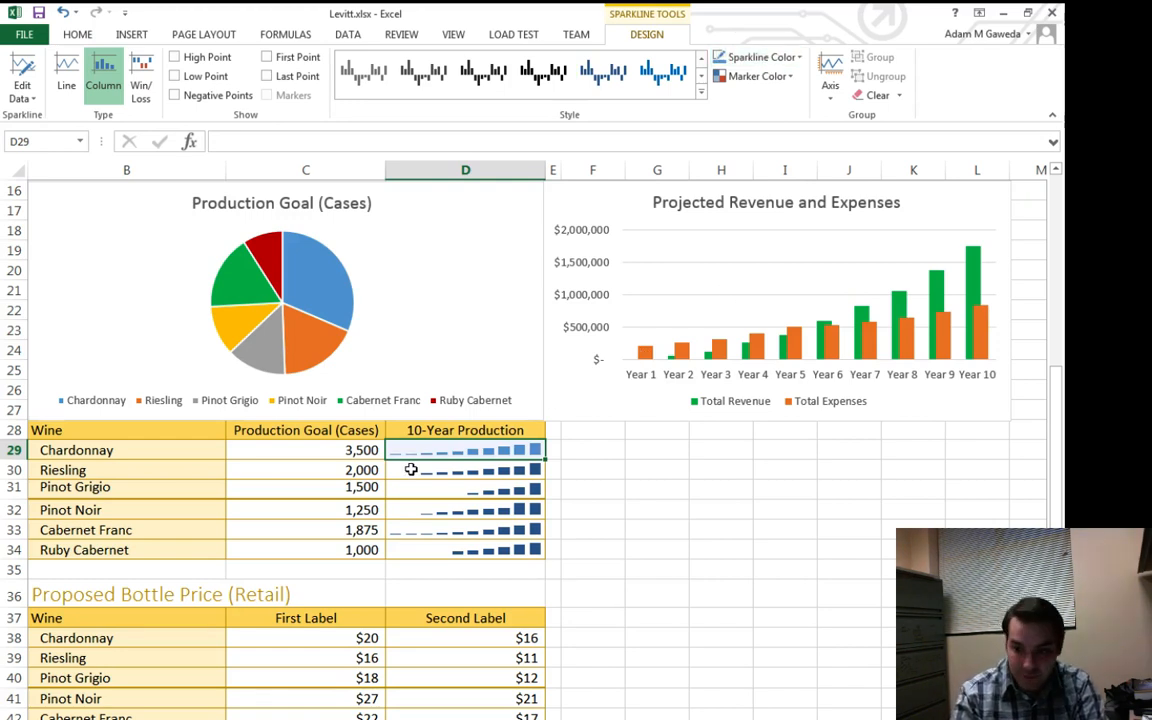
# Color Riesling orange, Pinot Grigio gray, Pinot Noir yellow, Cabernet Franc green, Ruby Cabernet dark red
pyautogui.click(465, 469)
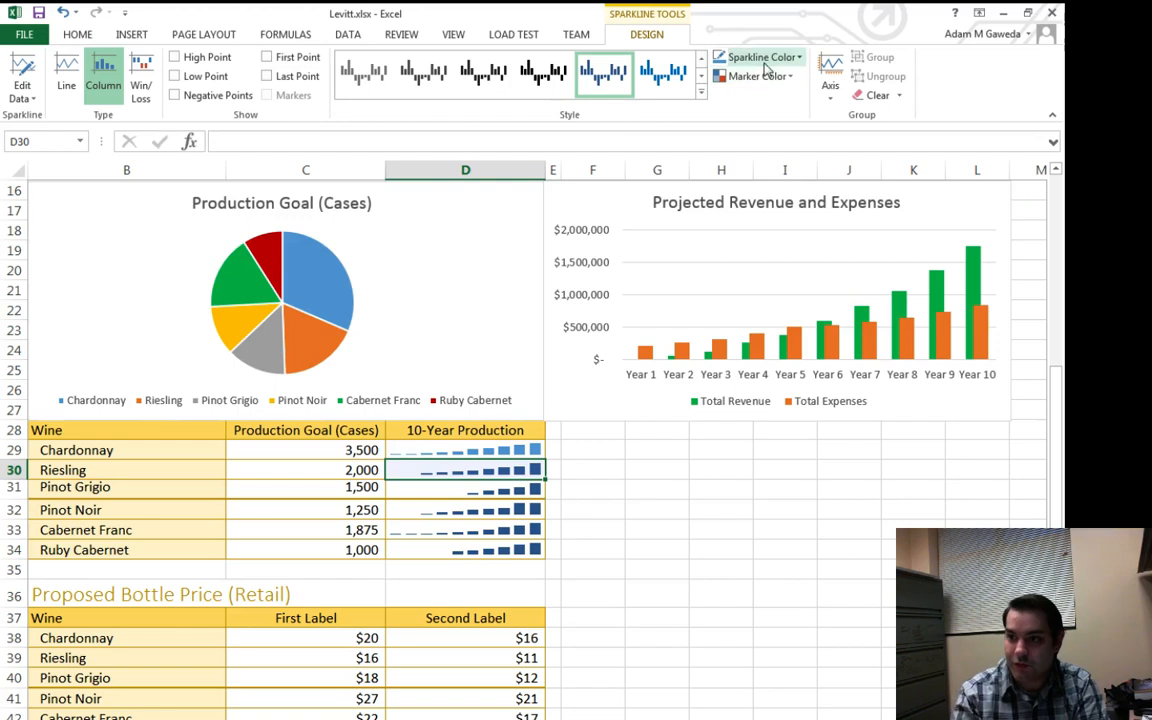
pyautogui.click(757, 56)
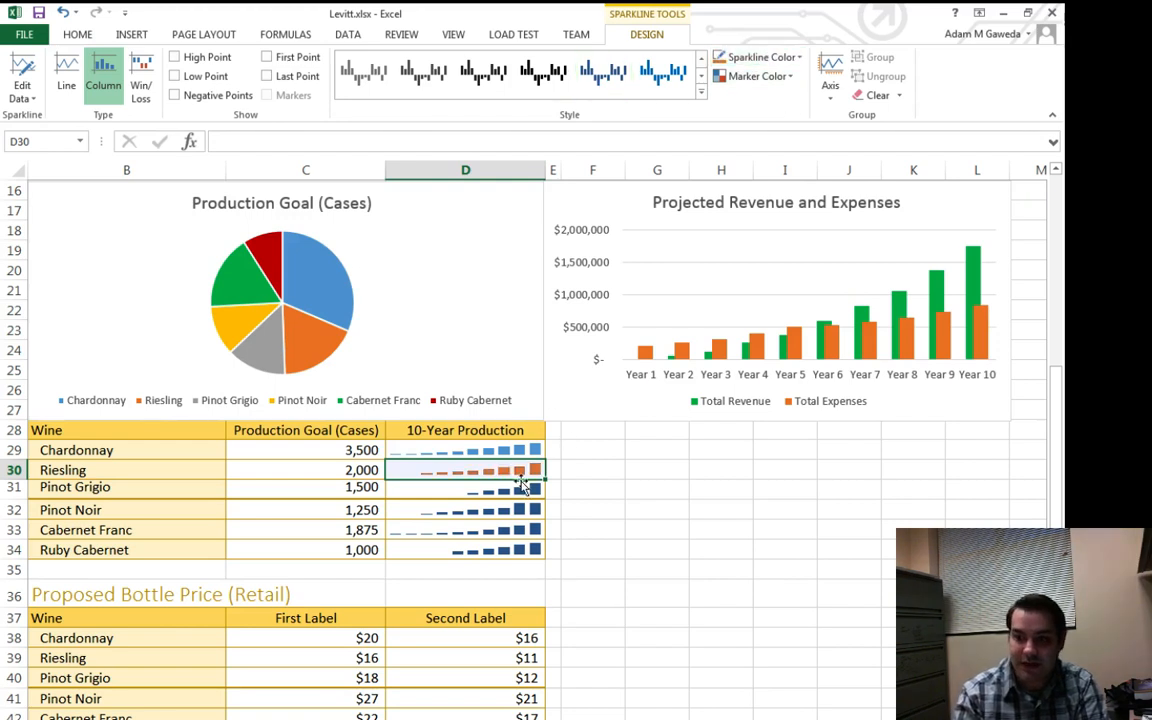
pyautogui.click(465, 487)
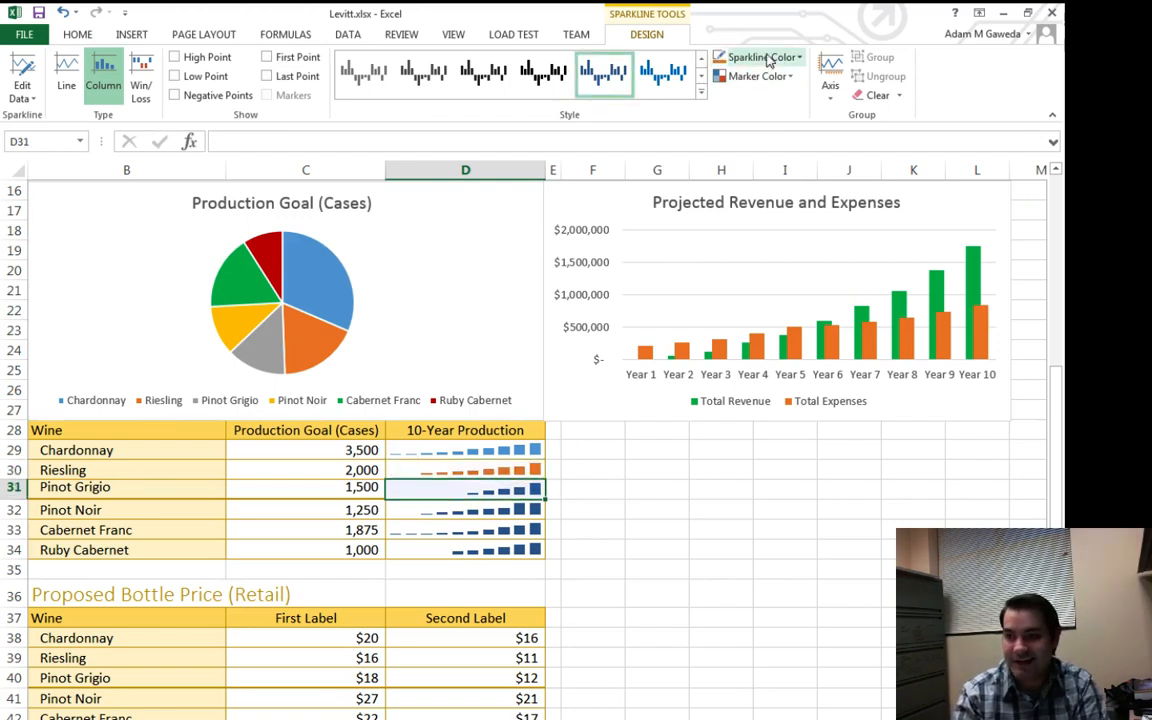
pyautogui.moveTo(758, 57)
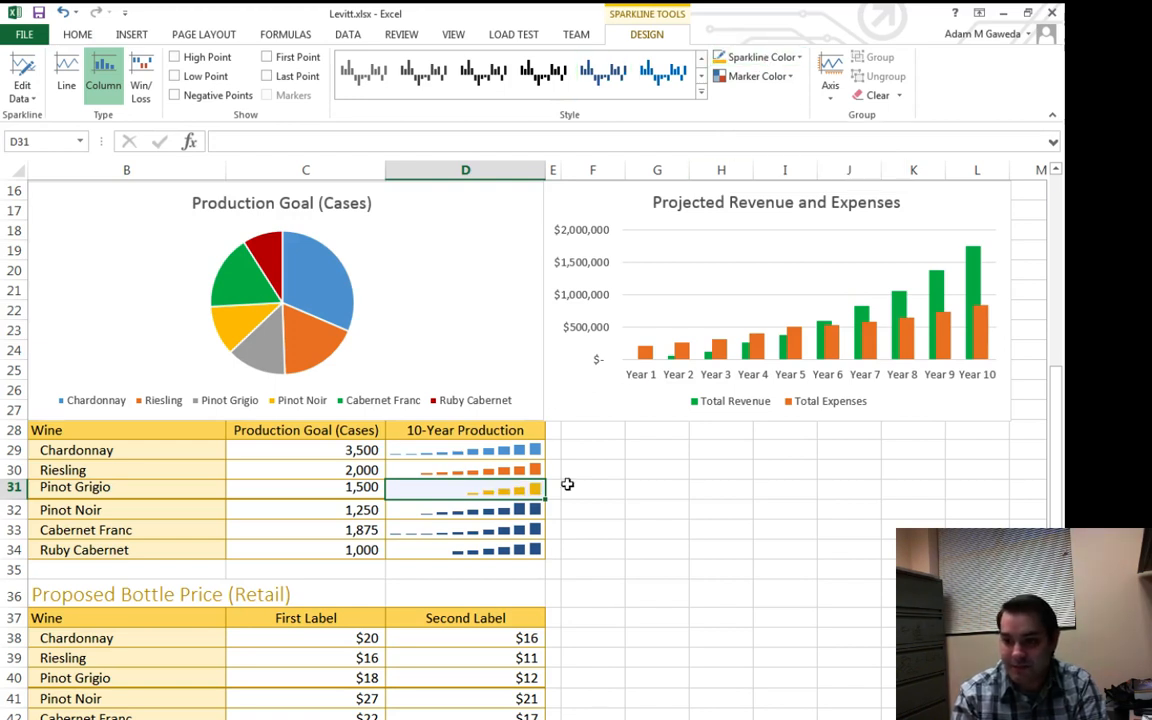
pyautogui.click(465, 509)
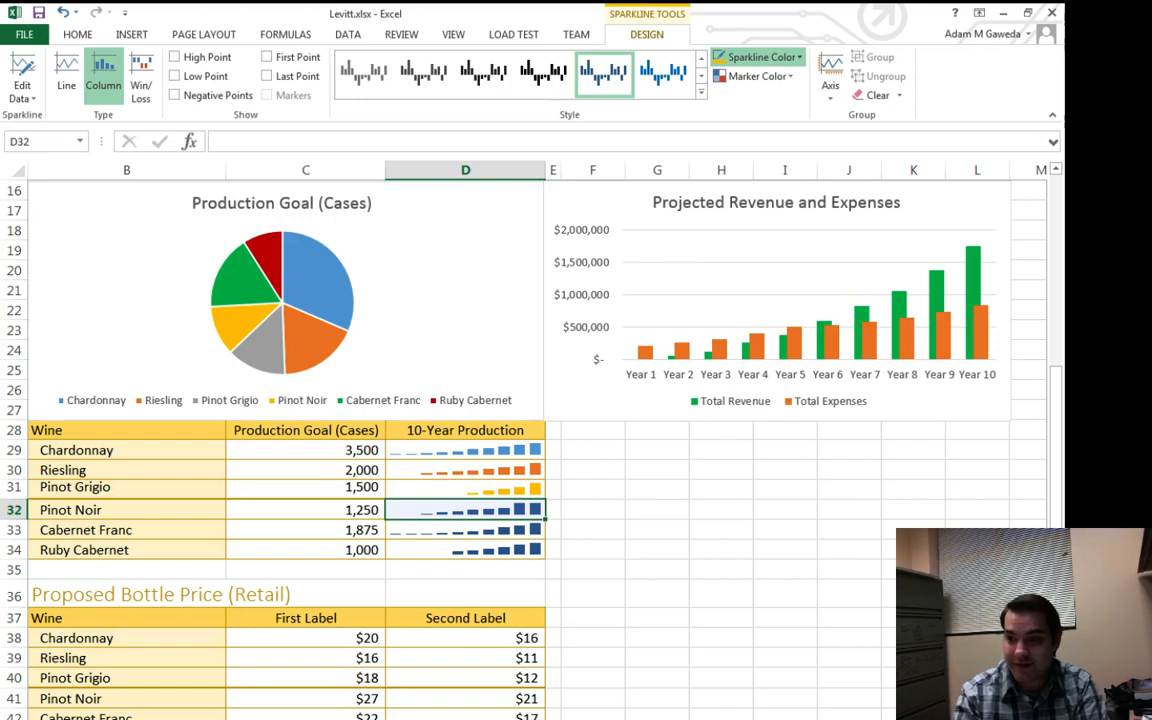
pyautogui.click(465, 487)
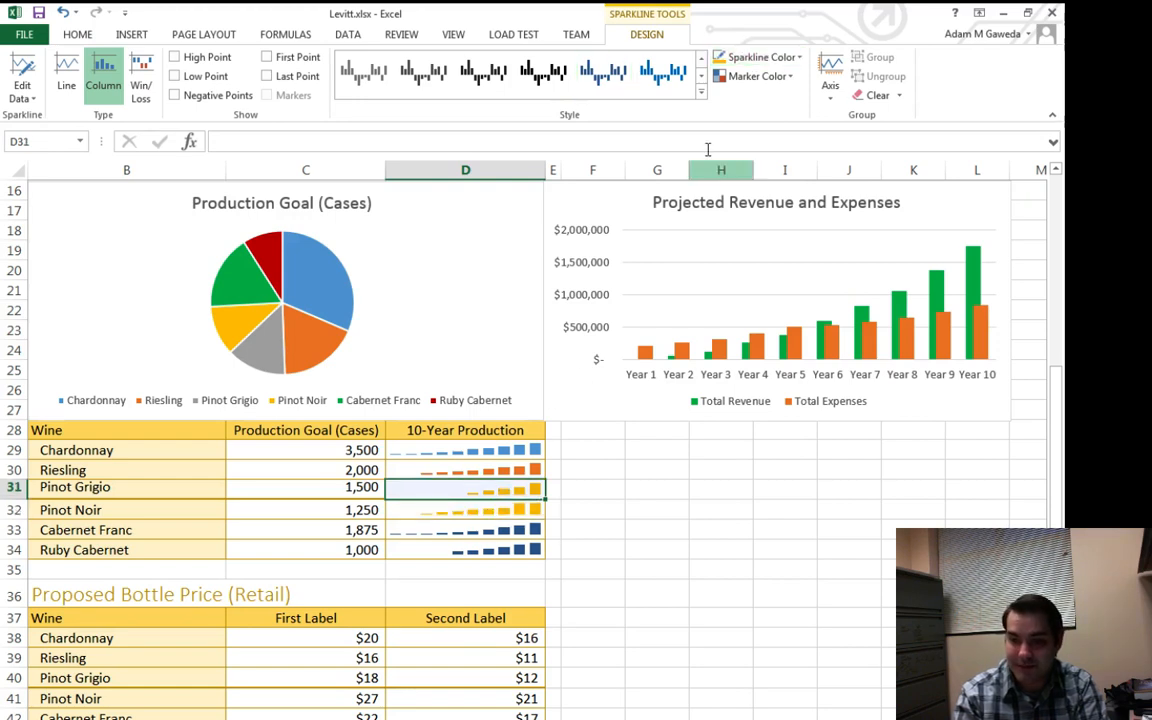
pyautogui.moveTo(814, 102)
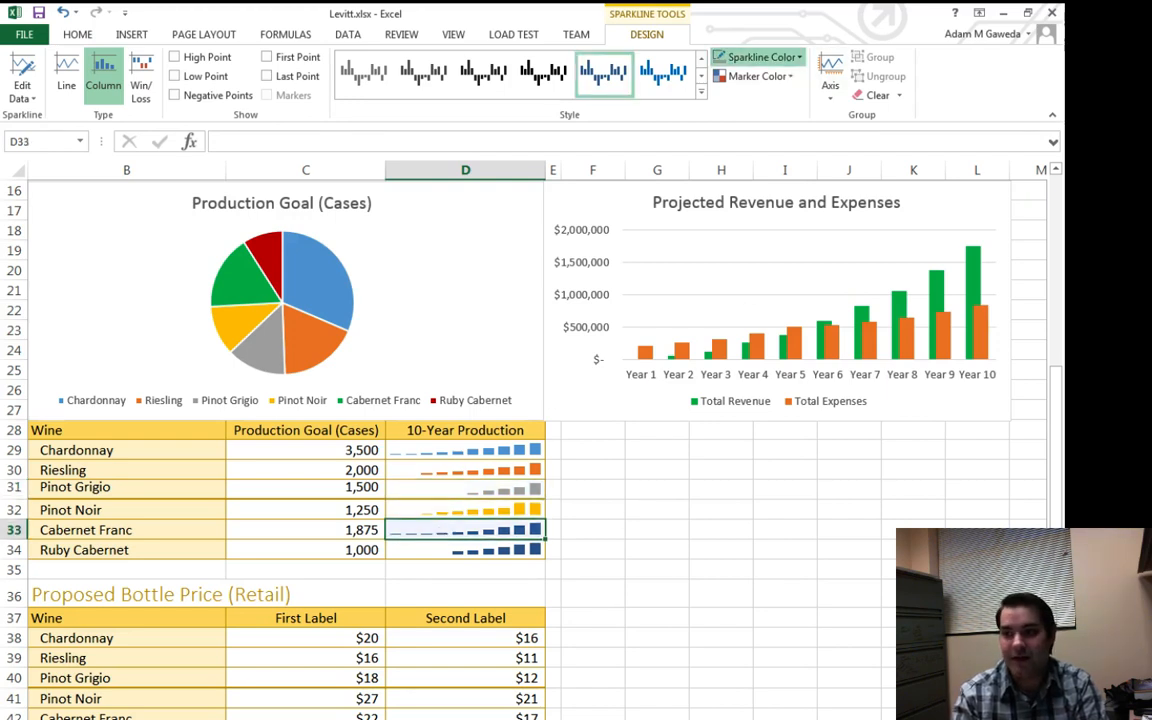
pyautogui.click(465, 549)
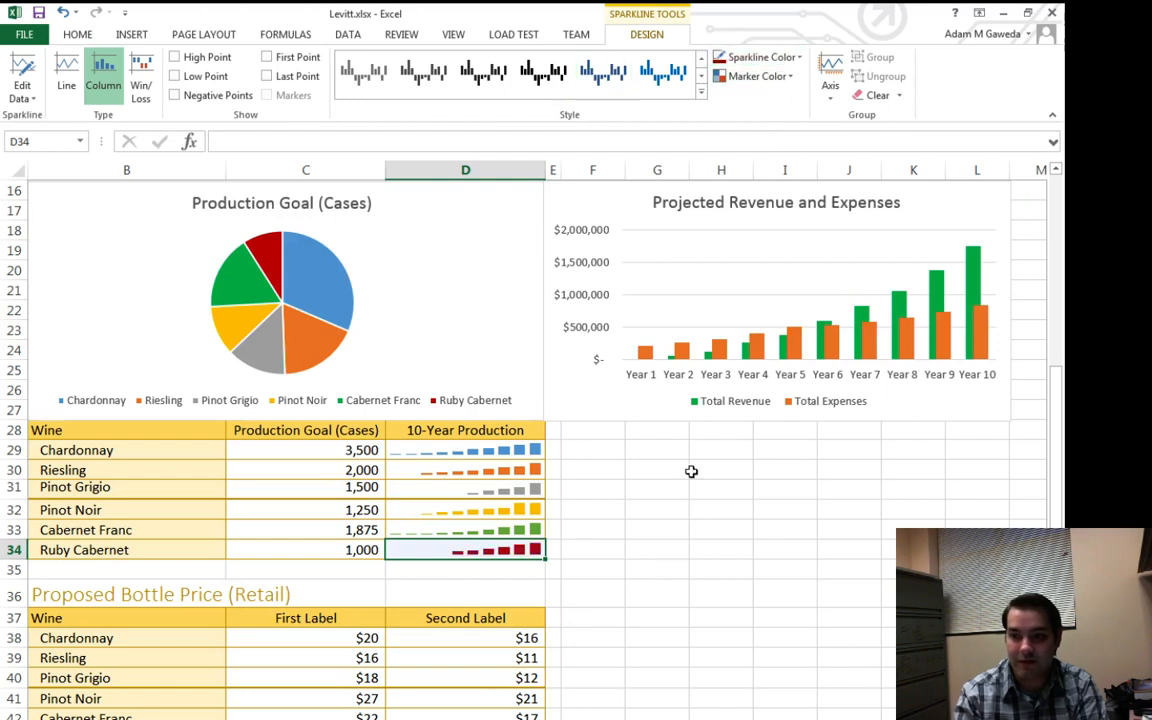
pyautogui.click(657, 550)
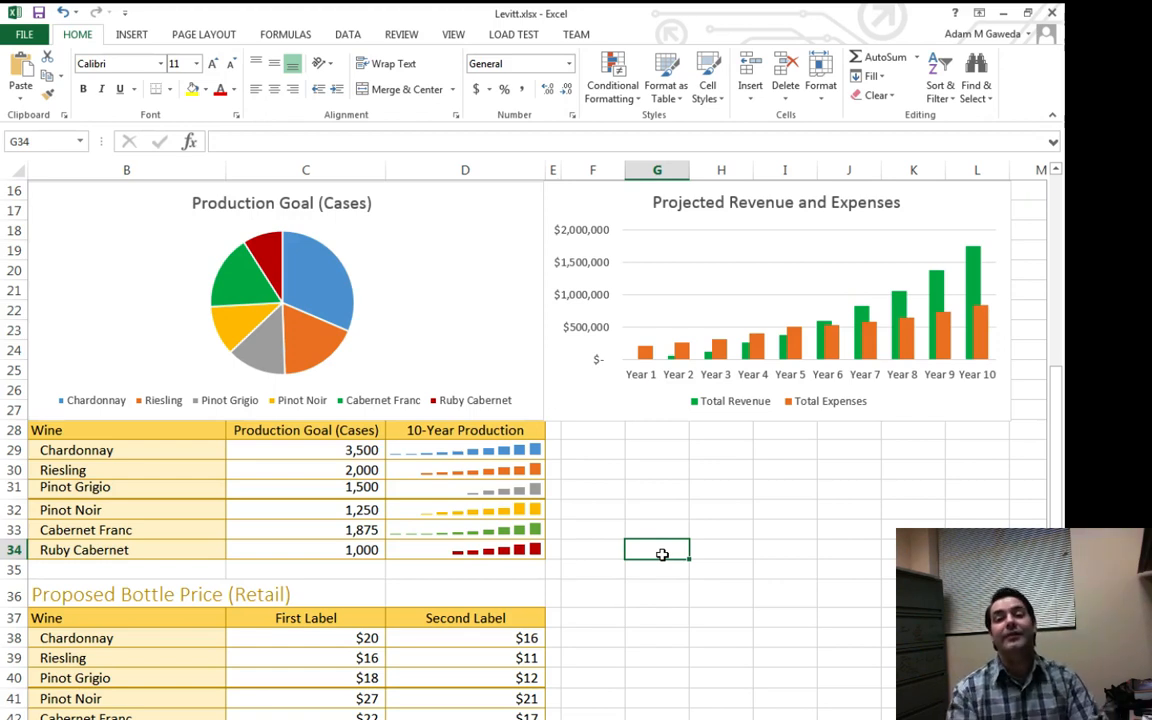
pyautogui.moveTo(499, 451)
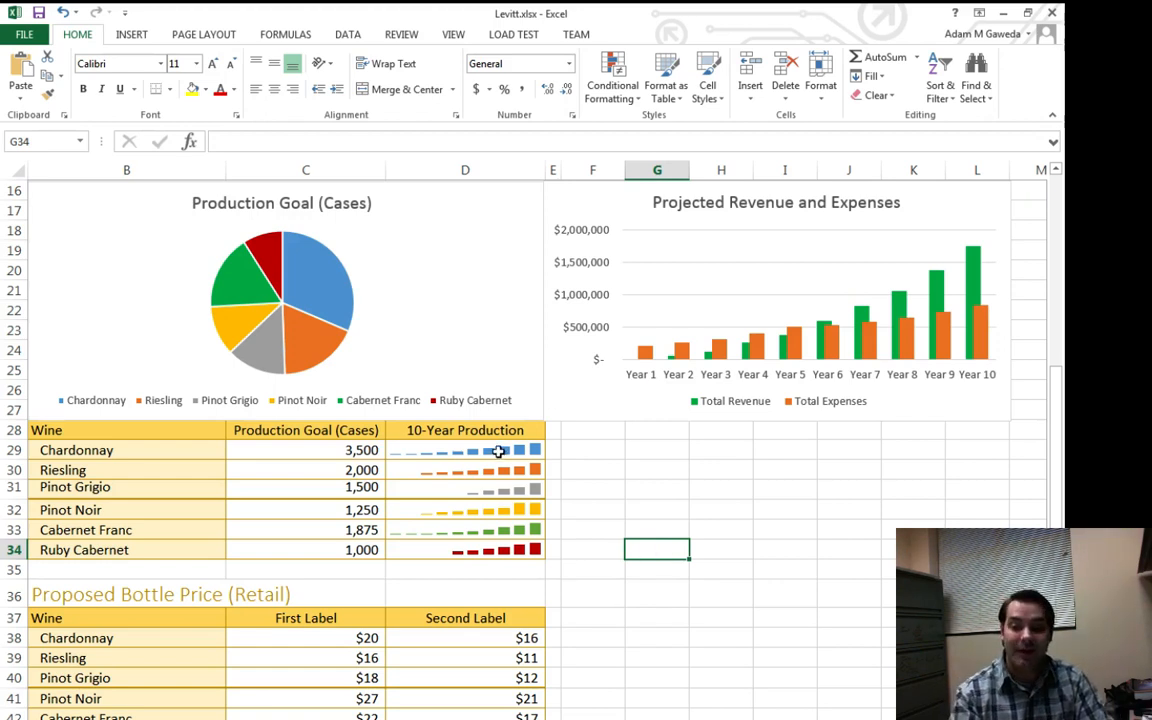